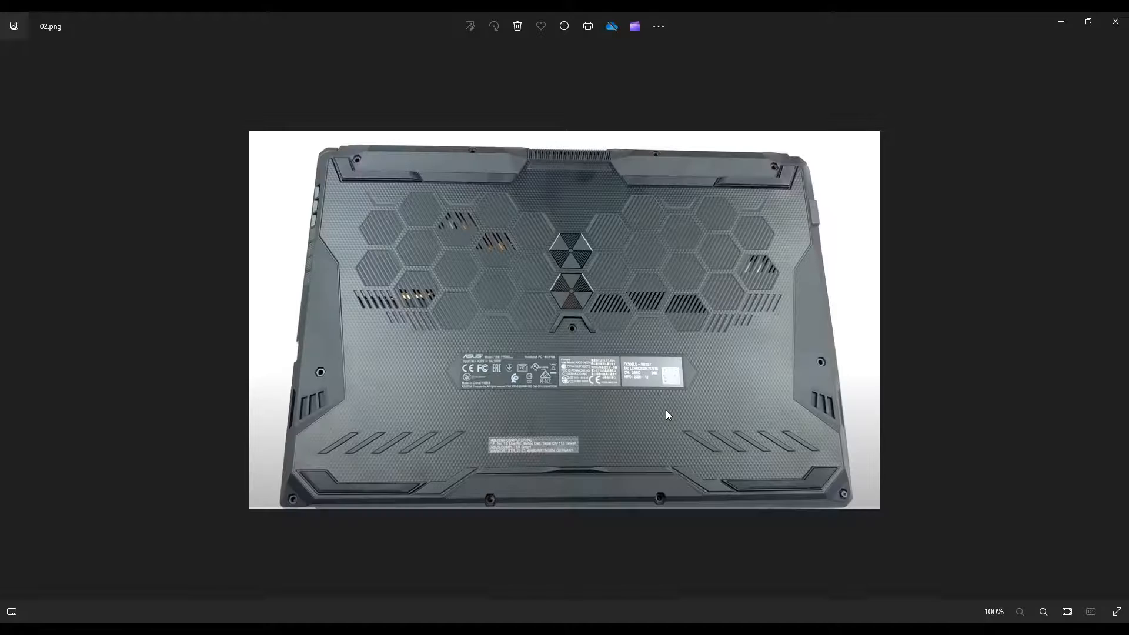
# Zoom the bottom-cover photo 02.png from 100% to 133% to show vents and labels
pyautogui.click(1043, 611)
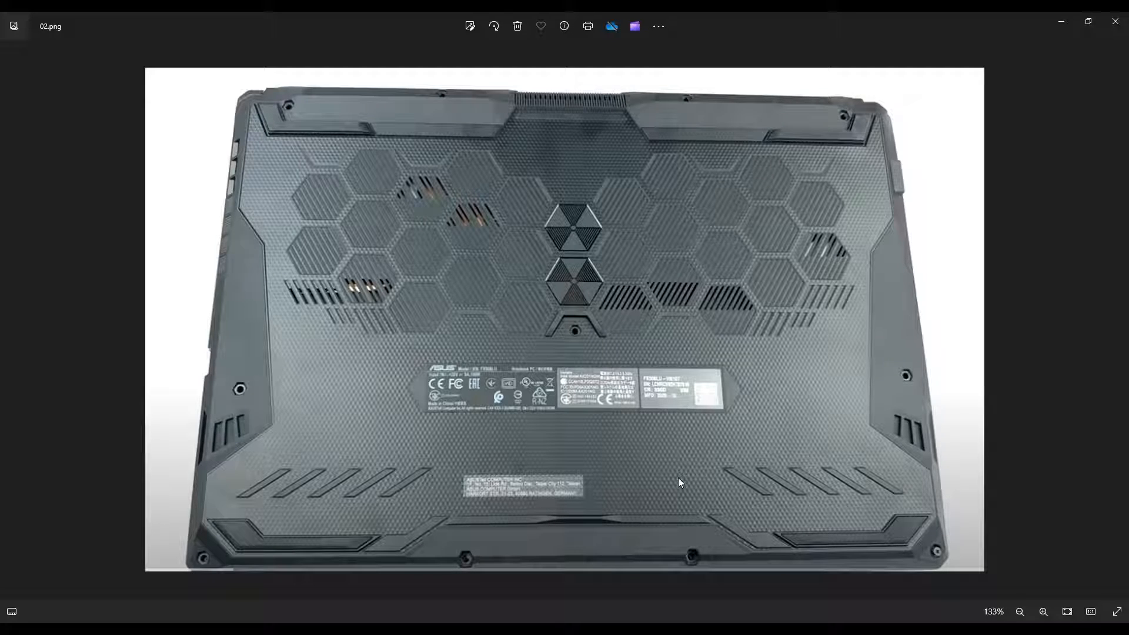
pyautogui.moveTo(192, 351)
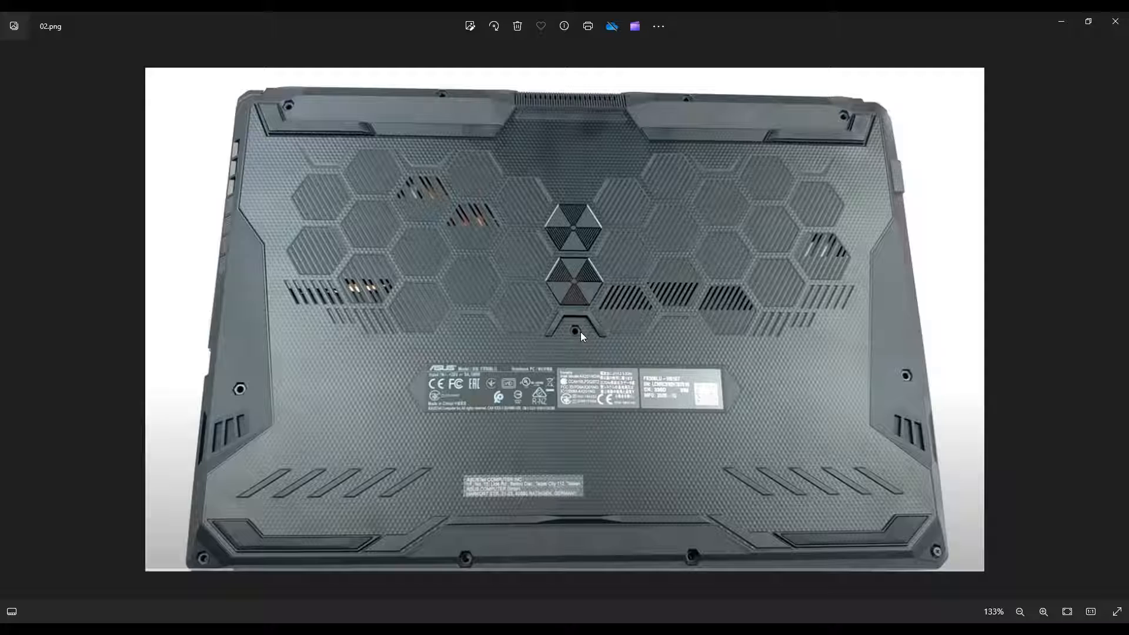
pyautogui.moveTo(564, 335)
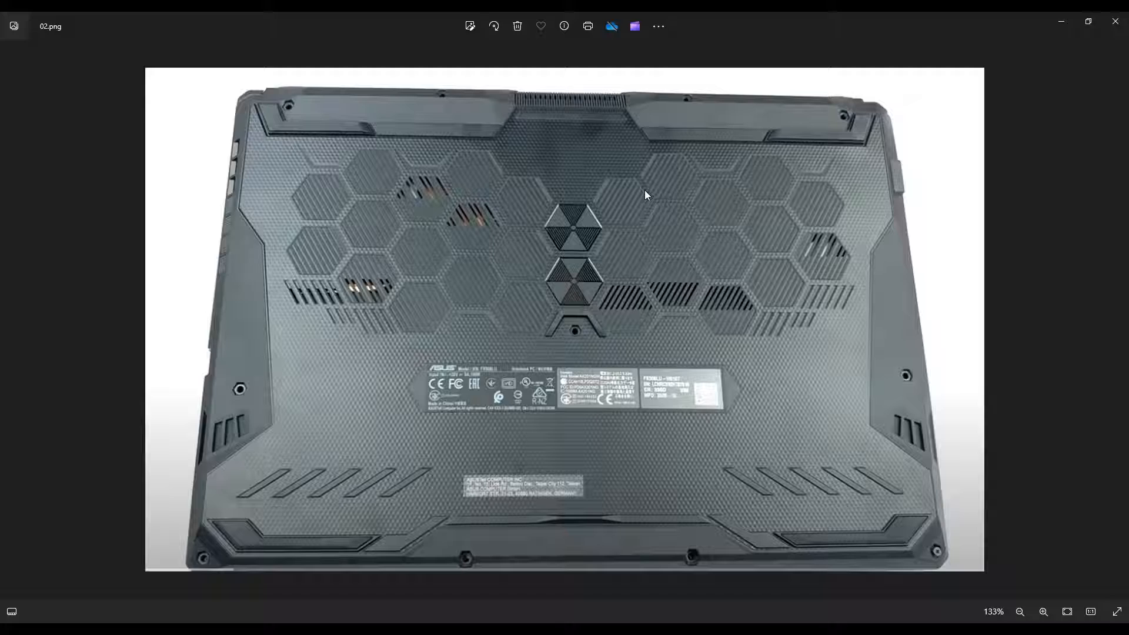
pyautogui.moveTo(521, 113)
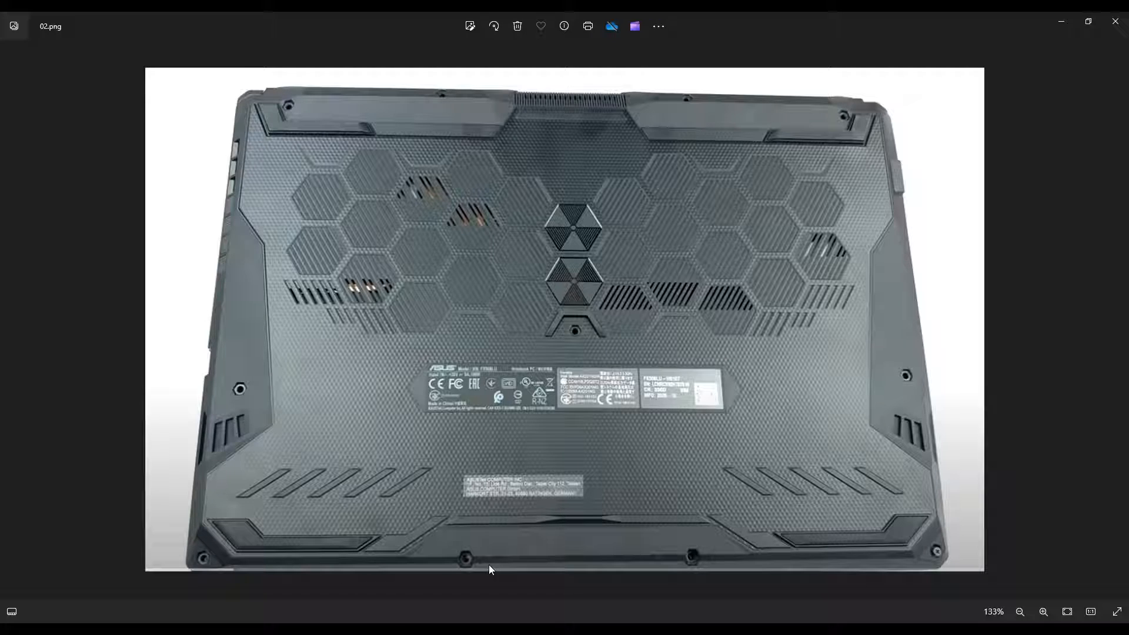
pyautogui.moveTo(511, 120)
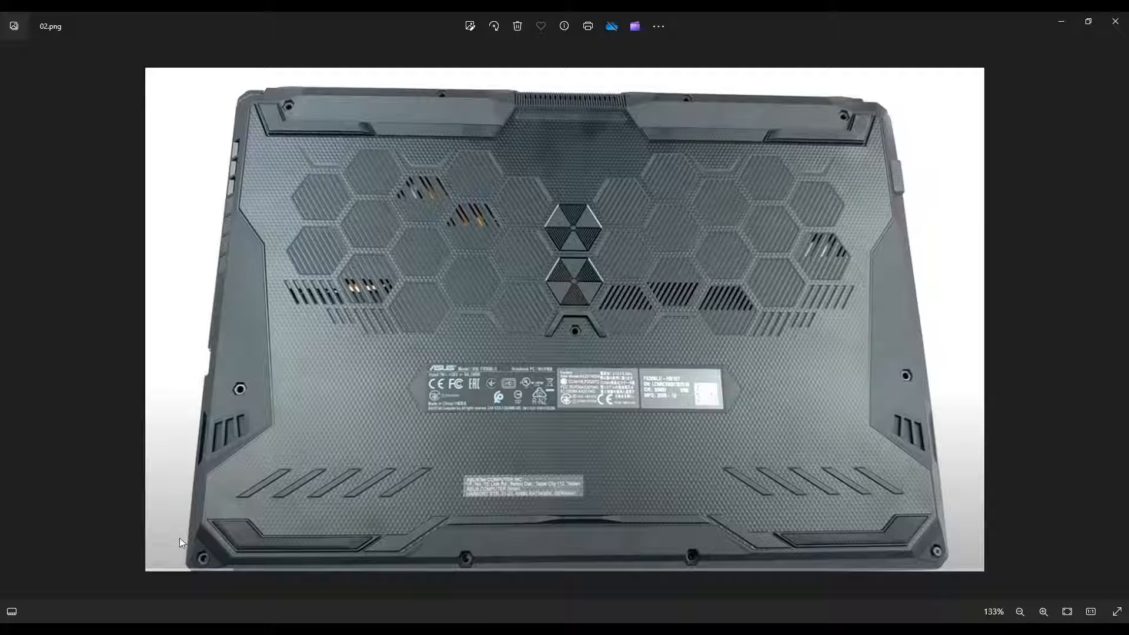
pyautogui.moveTo(878, 571)
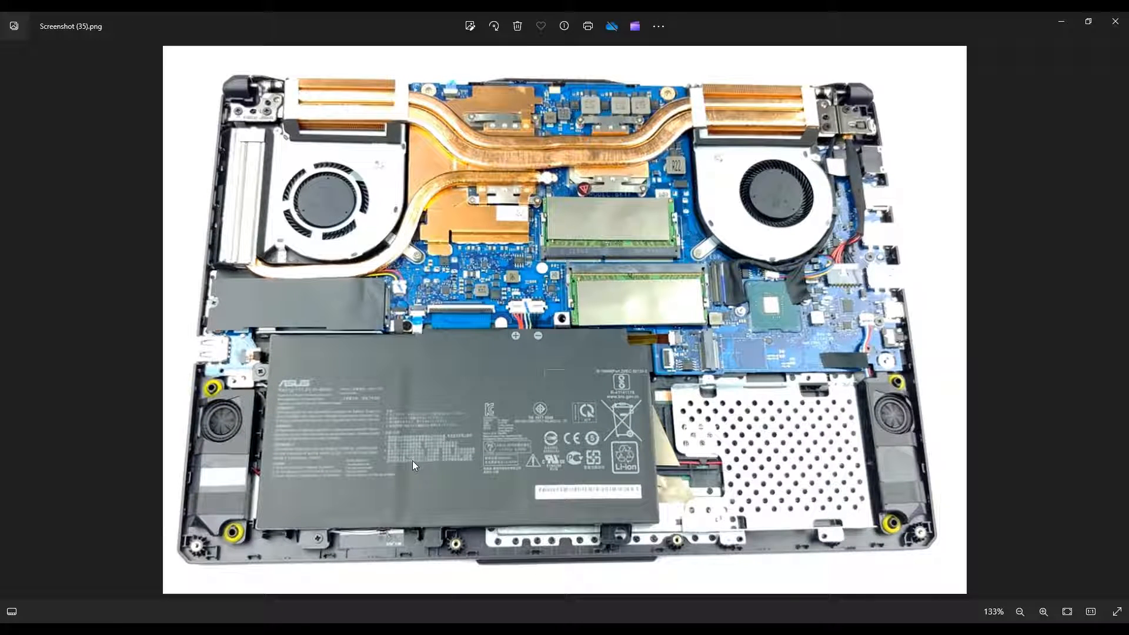
pyautogui.moveTo(502, 398)
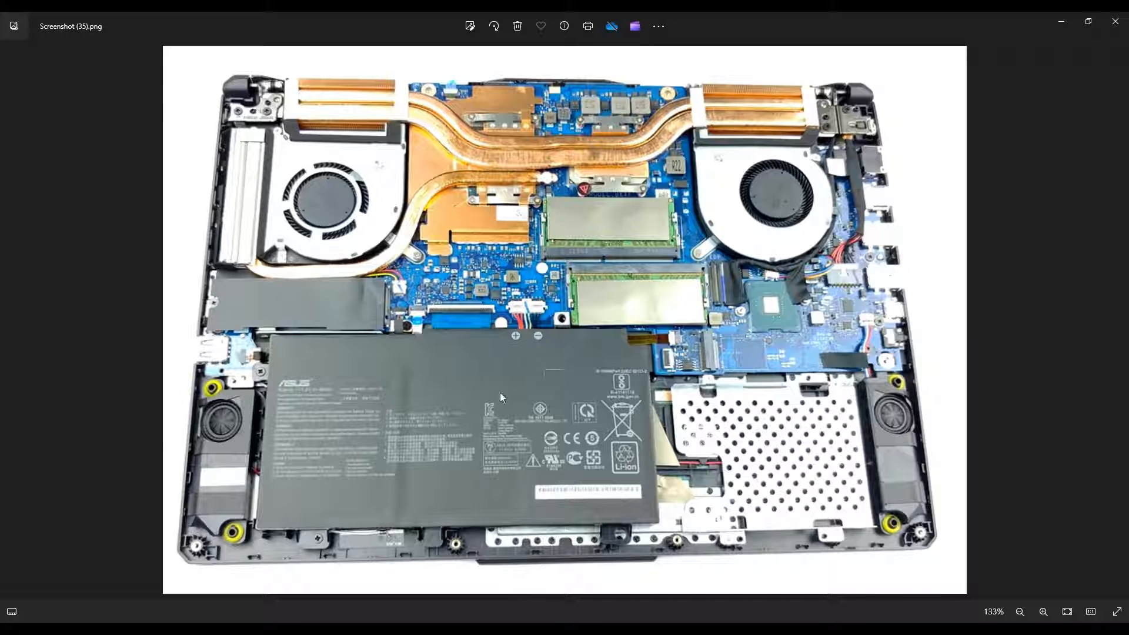
pyautogui.moveTo(646, 381)
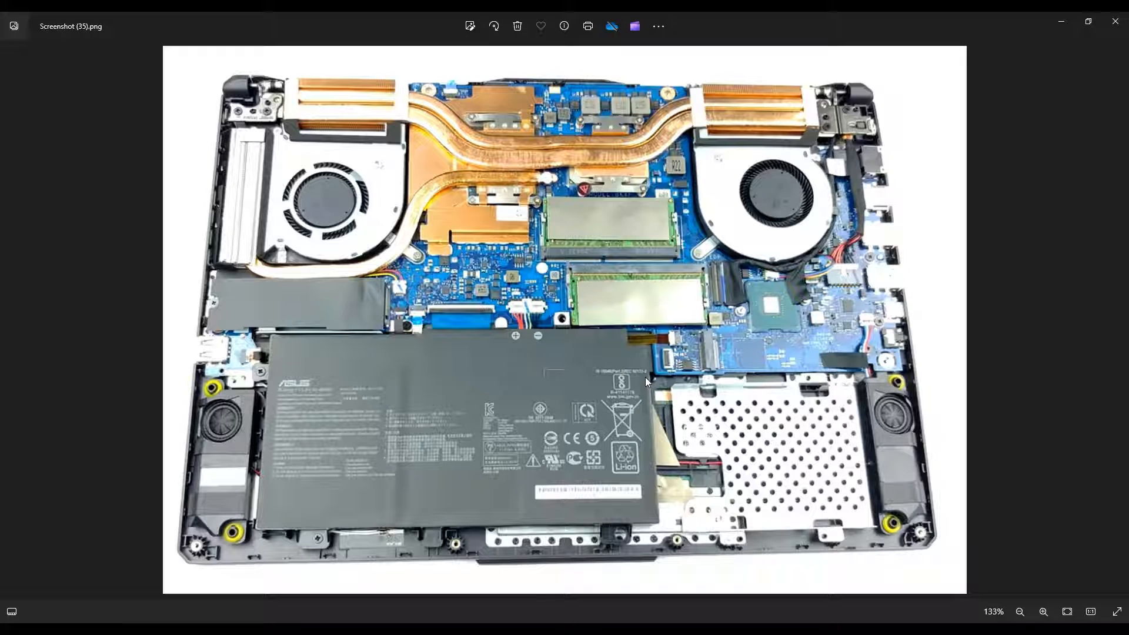
pyautogui.moveTo(684, 321)
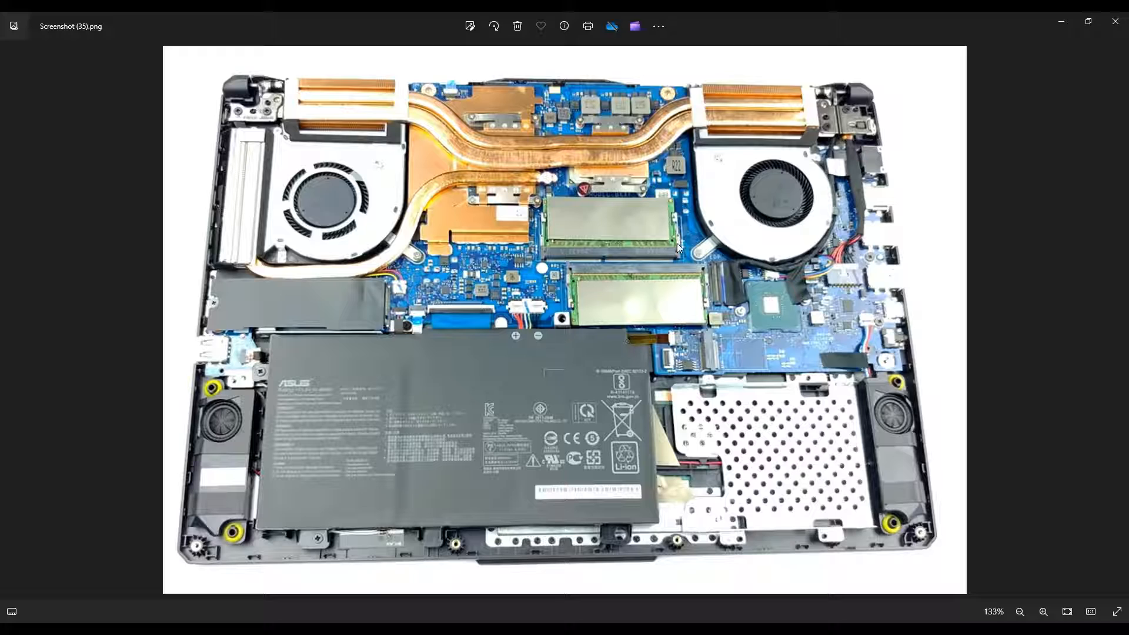
pyautogui.moveTo(633, 380)
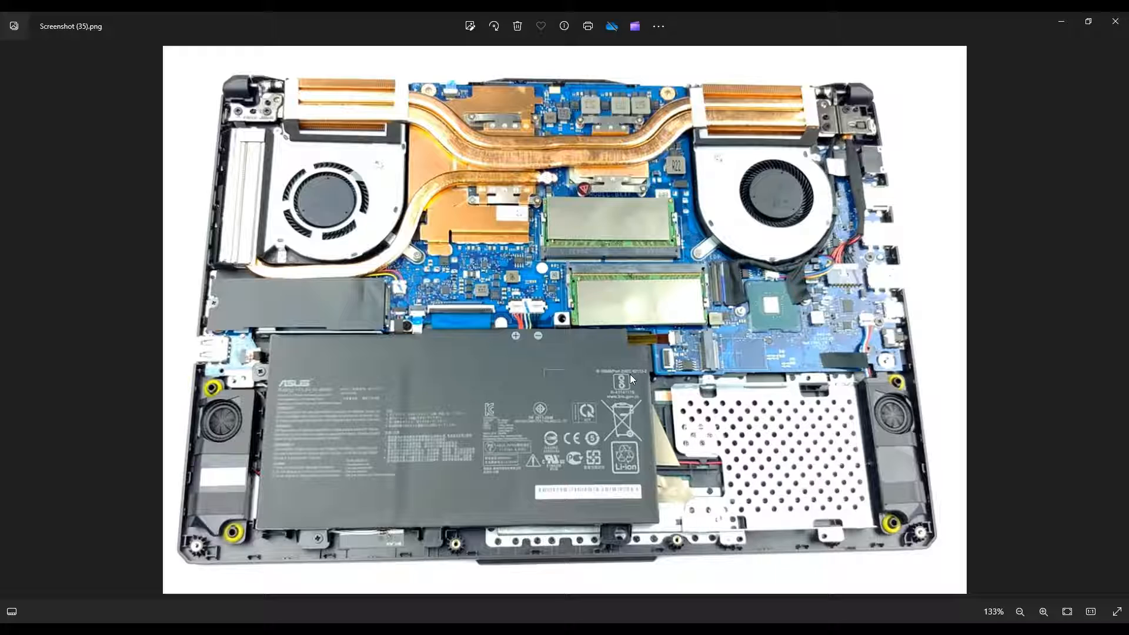
pyautogui.moveTo(466, 383)
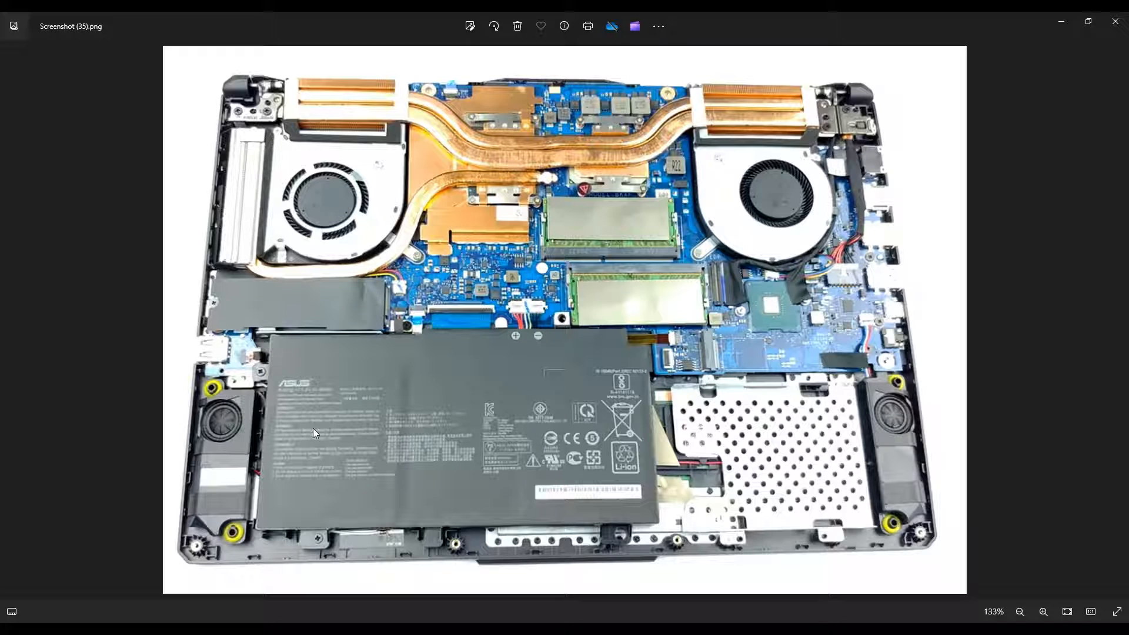
# Advance to Screenshot (35).png showing the opened laptop's battery, fans, RAM and speakers
pyautogui.click(1043, 612)
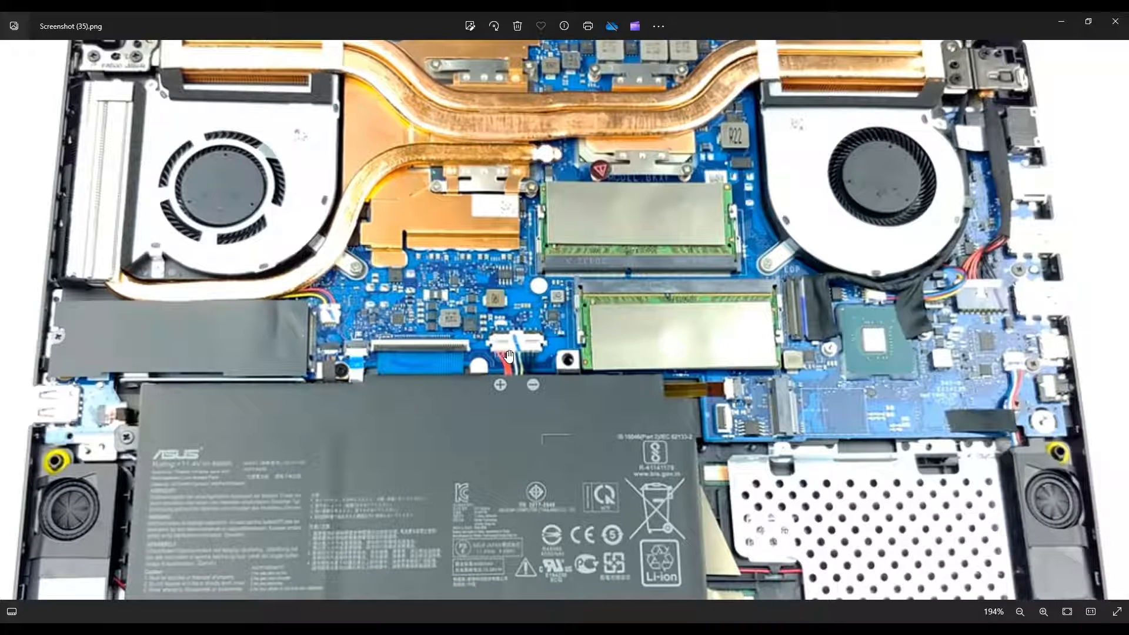
pyautogui.moveTo(517, 431)
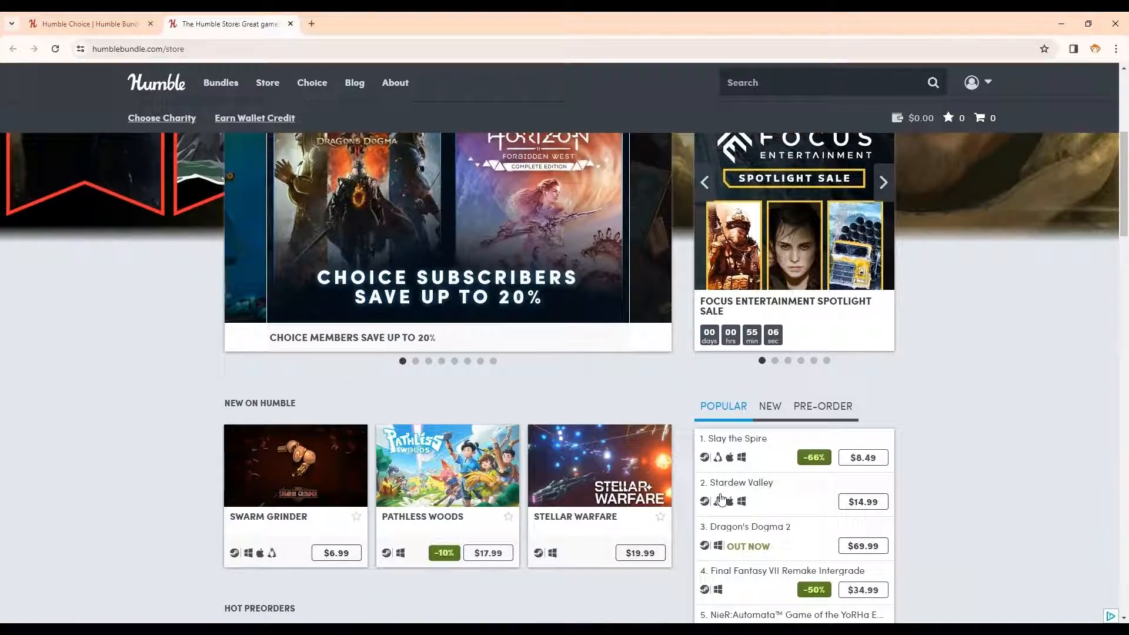
# Scroll the Humble Choice membership page past the game list and Vault to the charity section
pyautogui.scroll(-3)
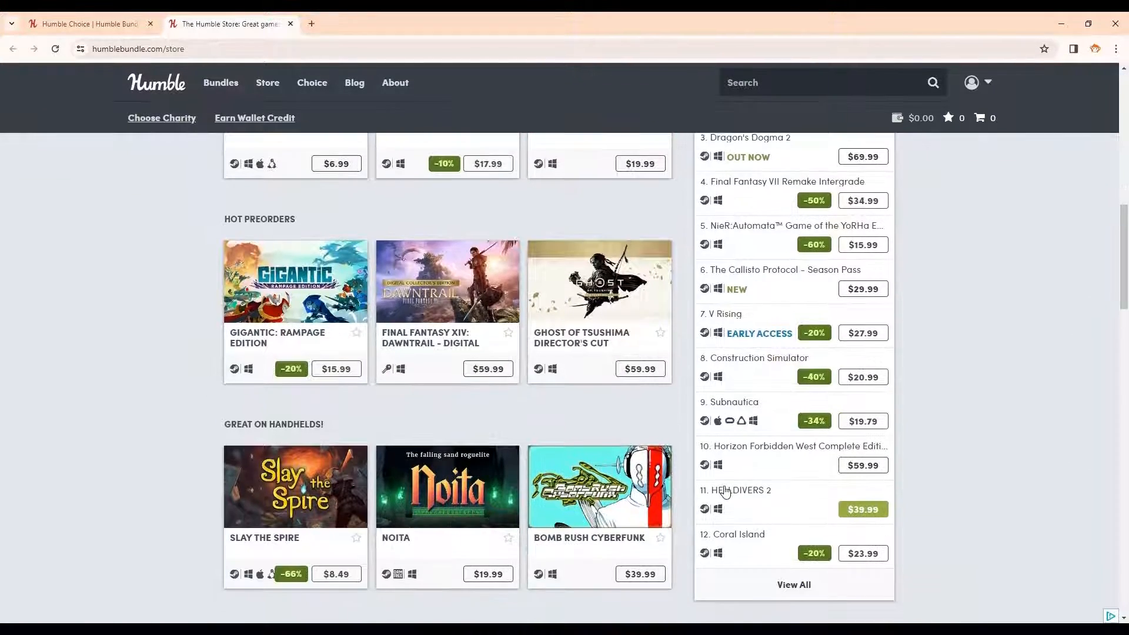
pyautogui.scroll(-3)
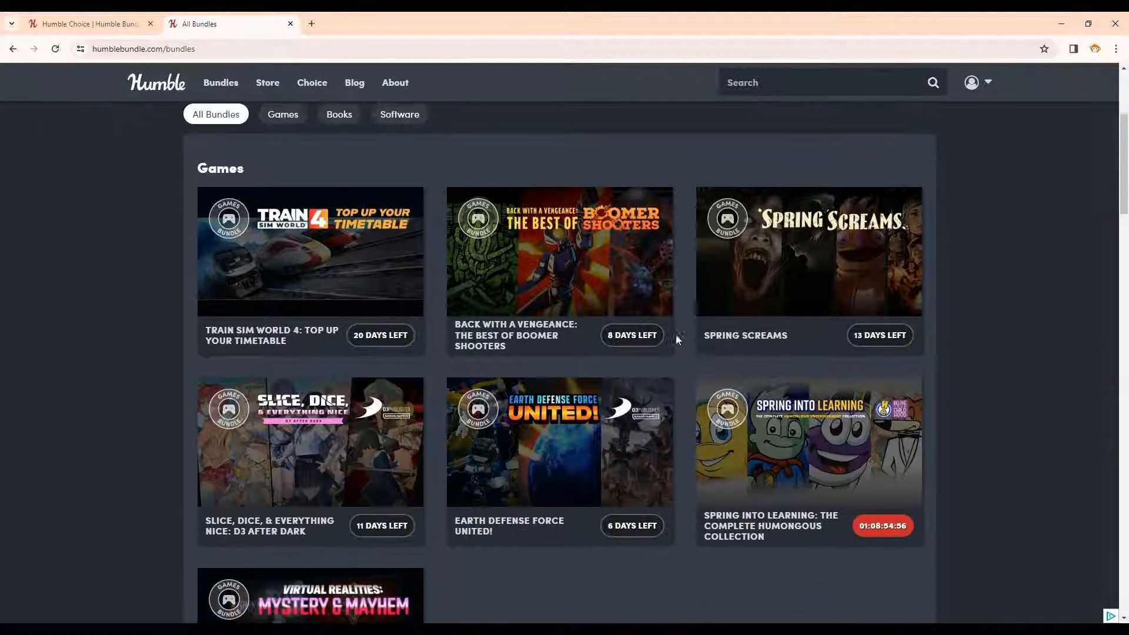
pyautogui.scroll(-3)
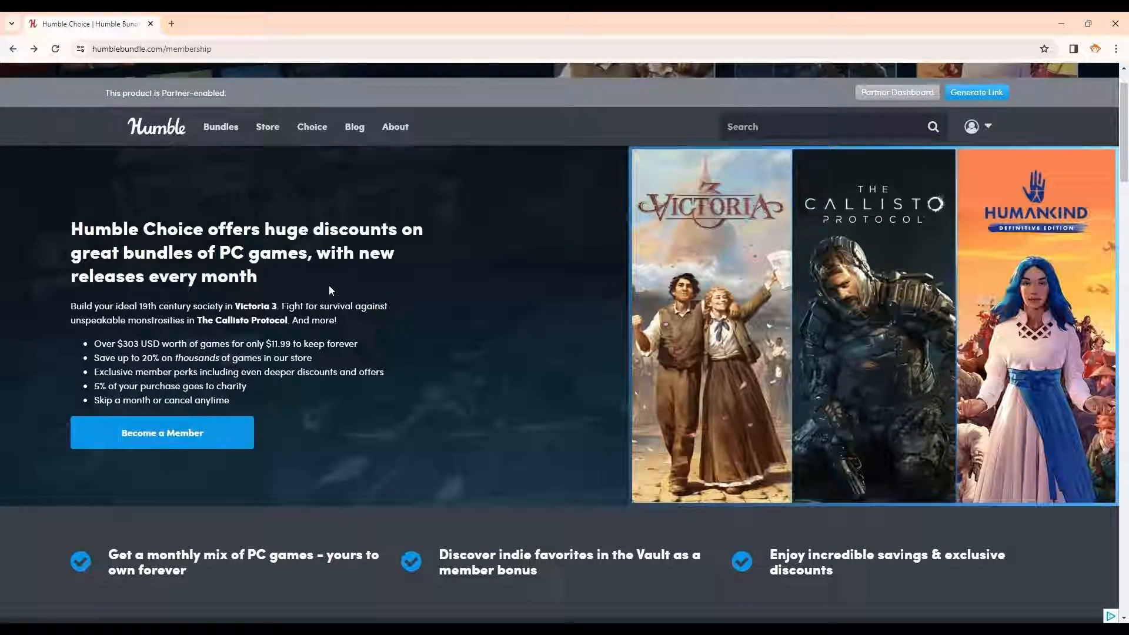
pyautogui.scroll(-3)
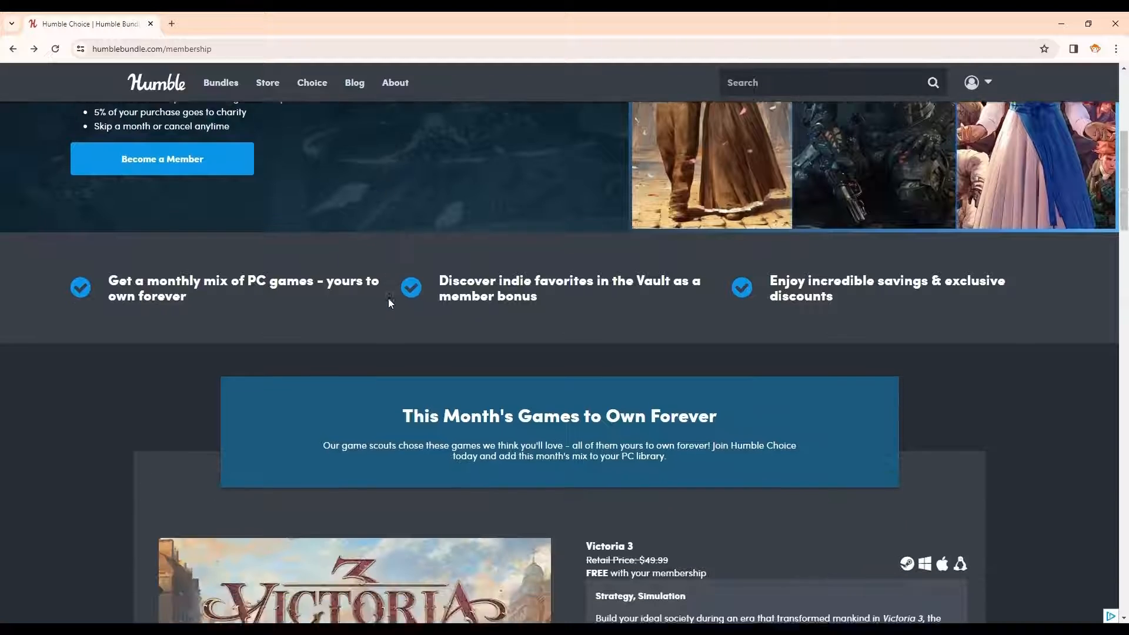
pyautogui.scroll(-3)
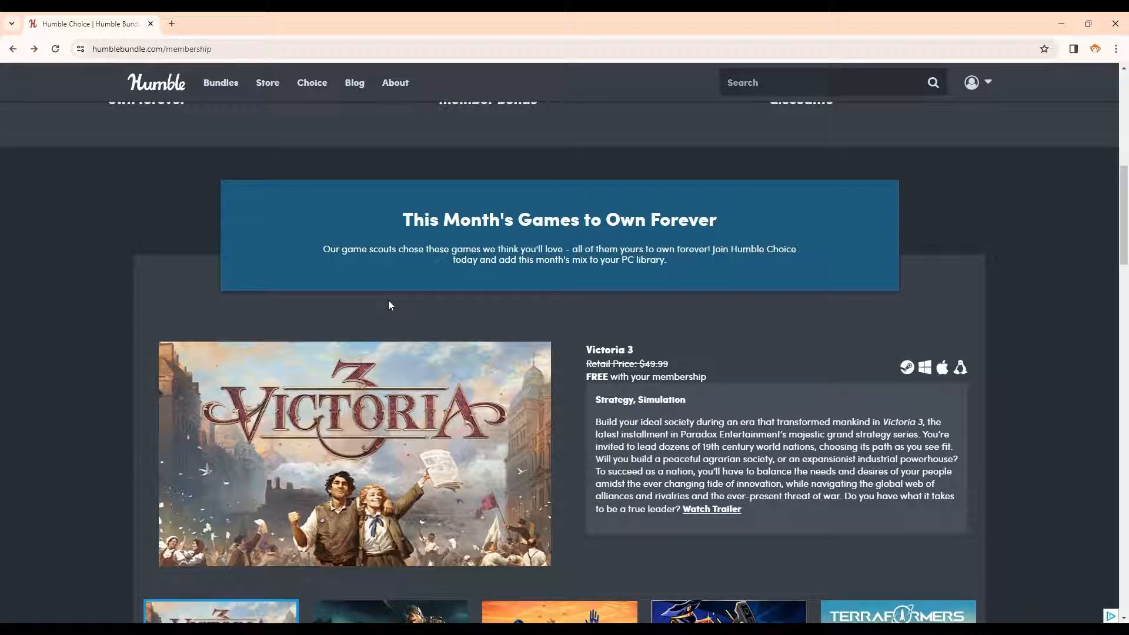
pyautogui.scroll(-3)
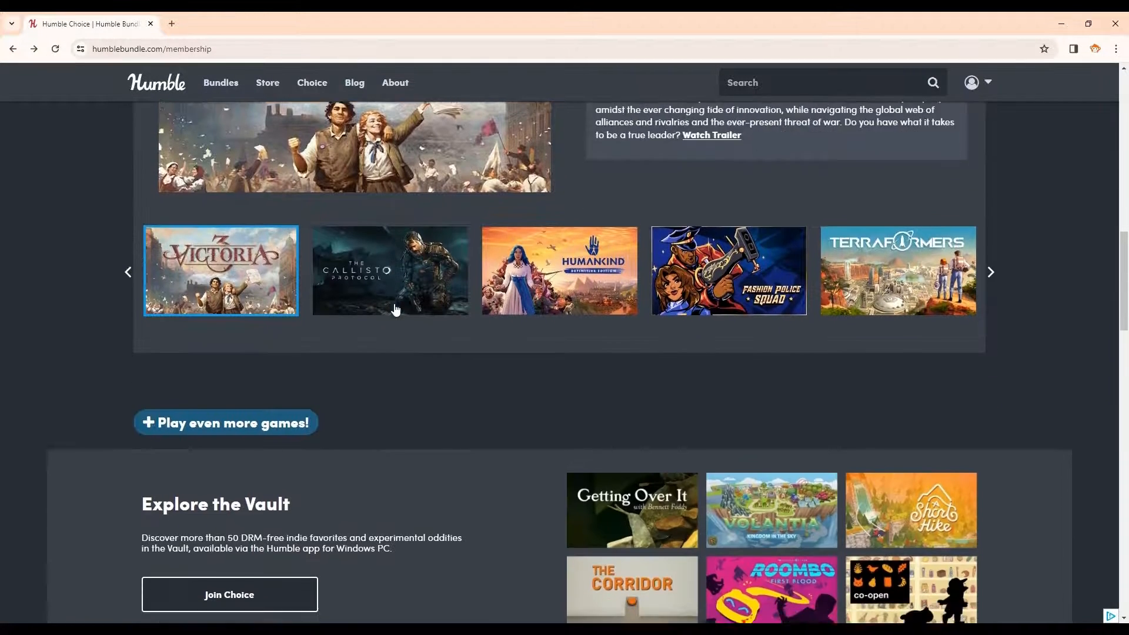
pyautogui.scroll(-3)
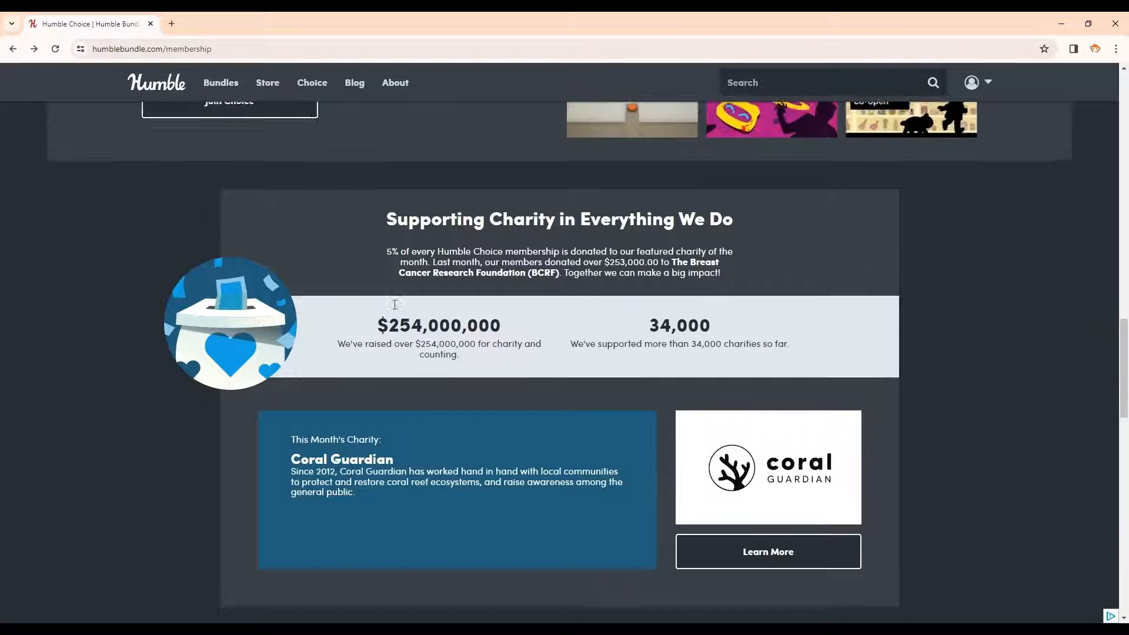
pyautogui.scroll(3)
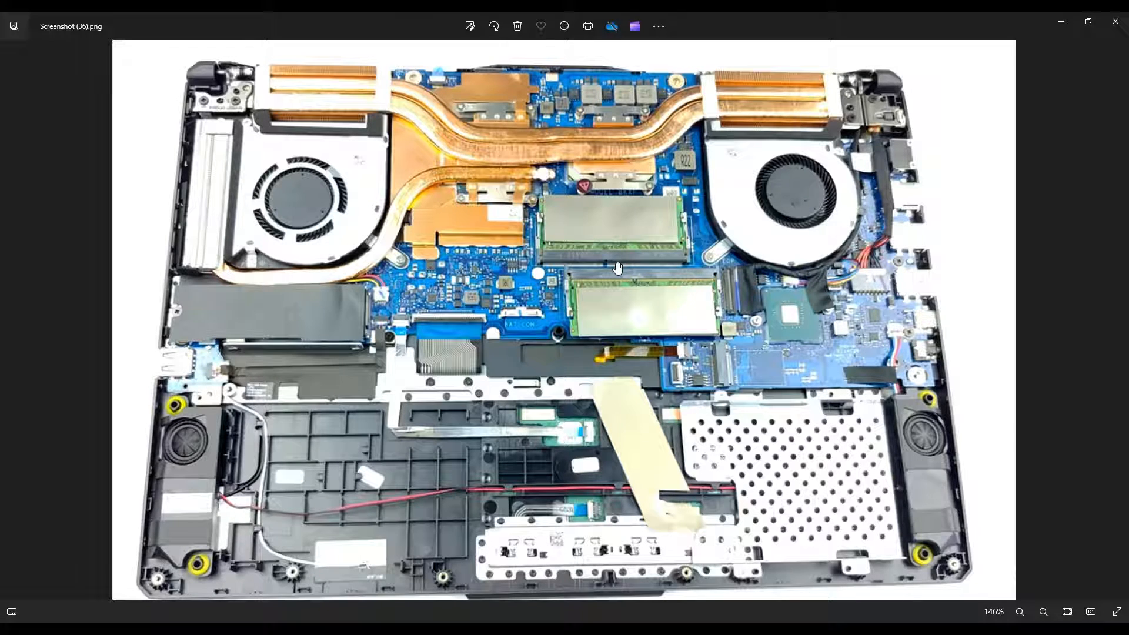
pyautogui.moveTo(570, 304)
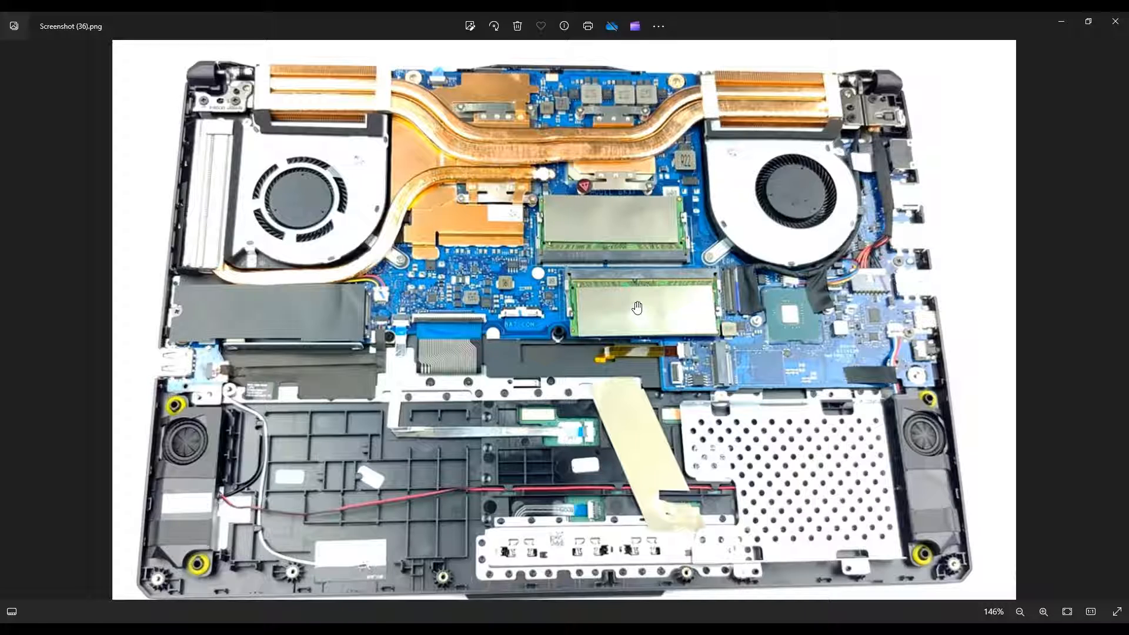
pyautogui.moveTo(637, 307); pyautogui.dragTo(783, 421)
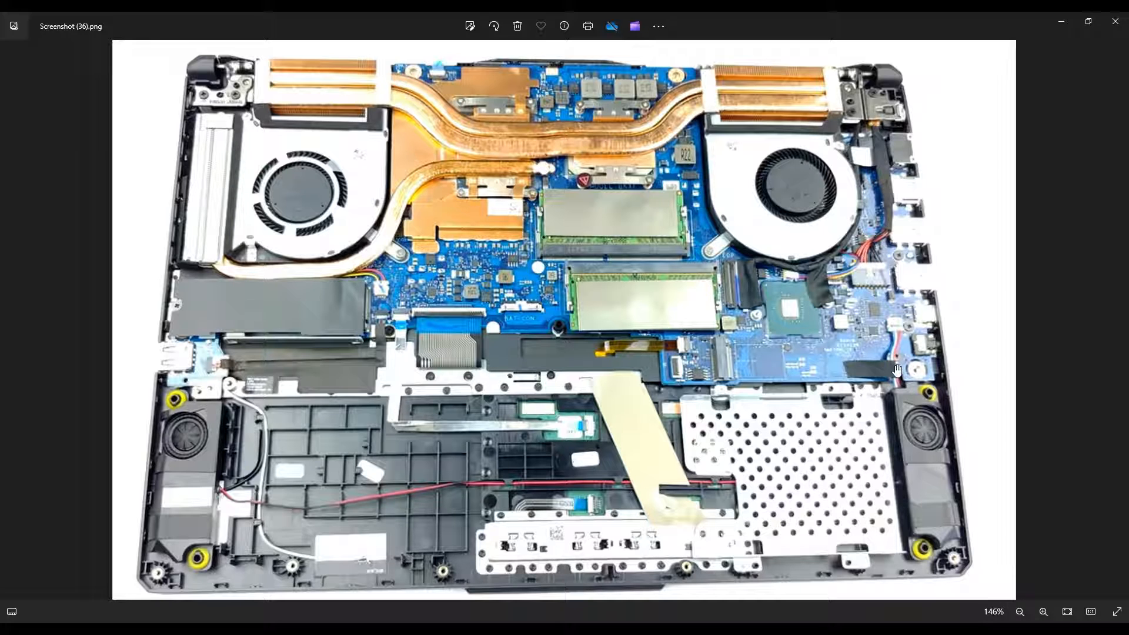
pyautogui.moveTo(760, 364)
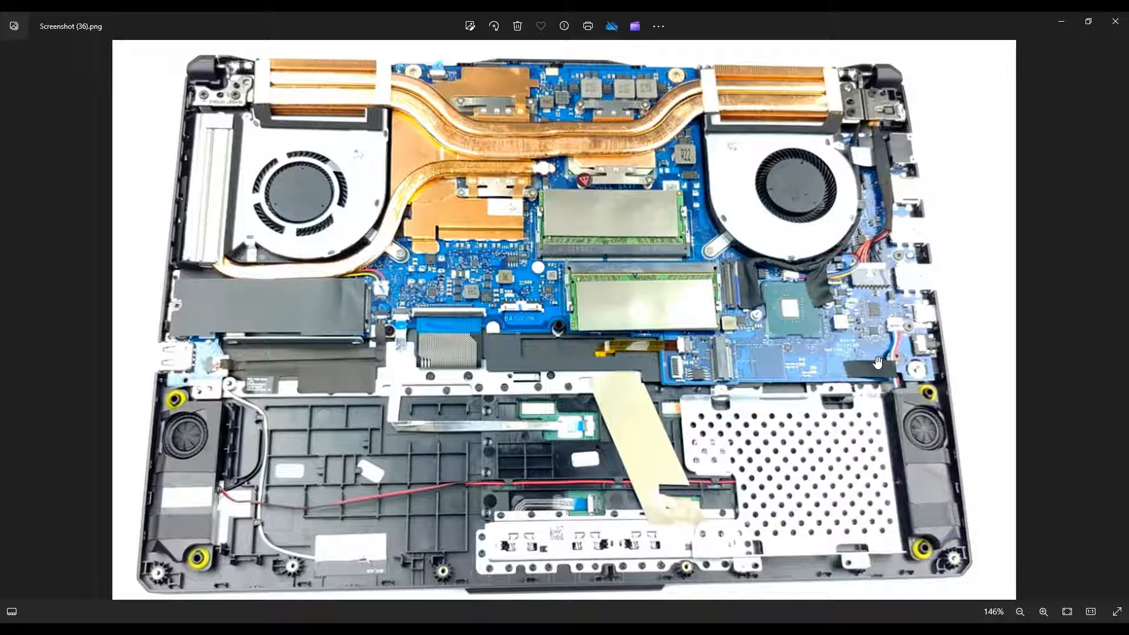
pyautogui.moveTo(714, 374)
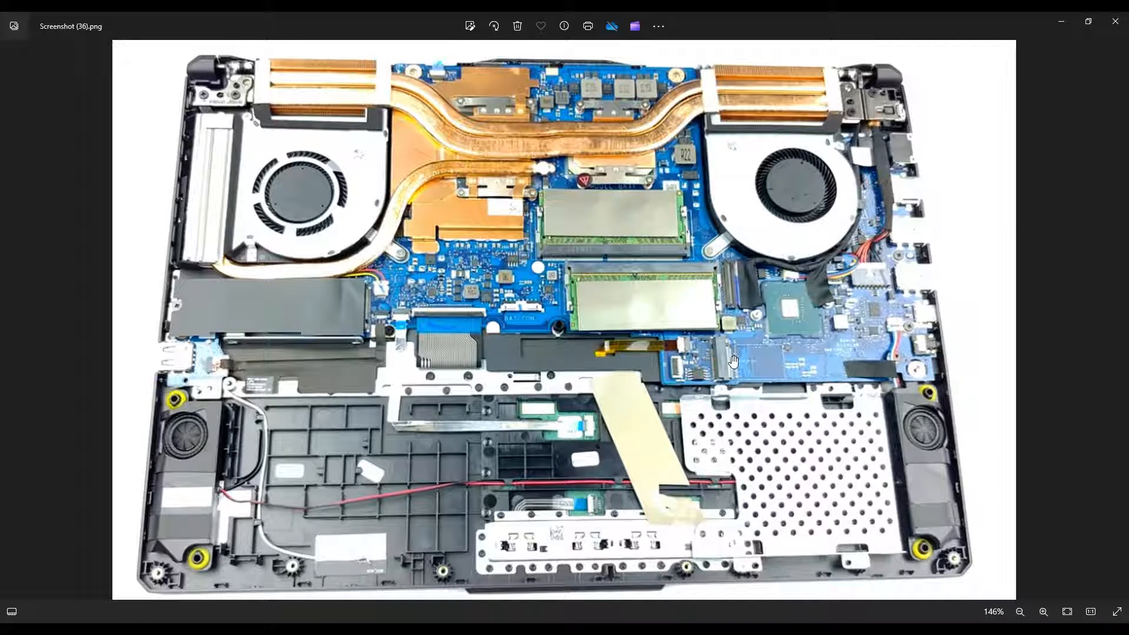
pyautogui.moveTo(899, 364)
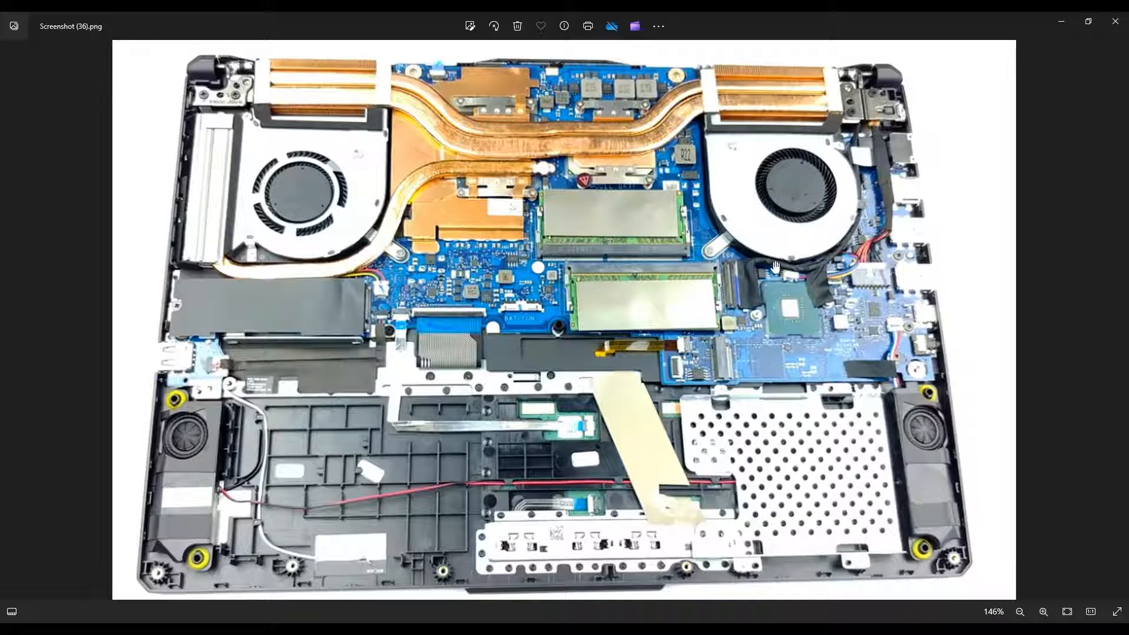
pyautogui.moveTo(850, 160)
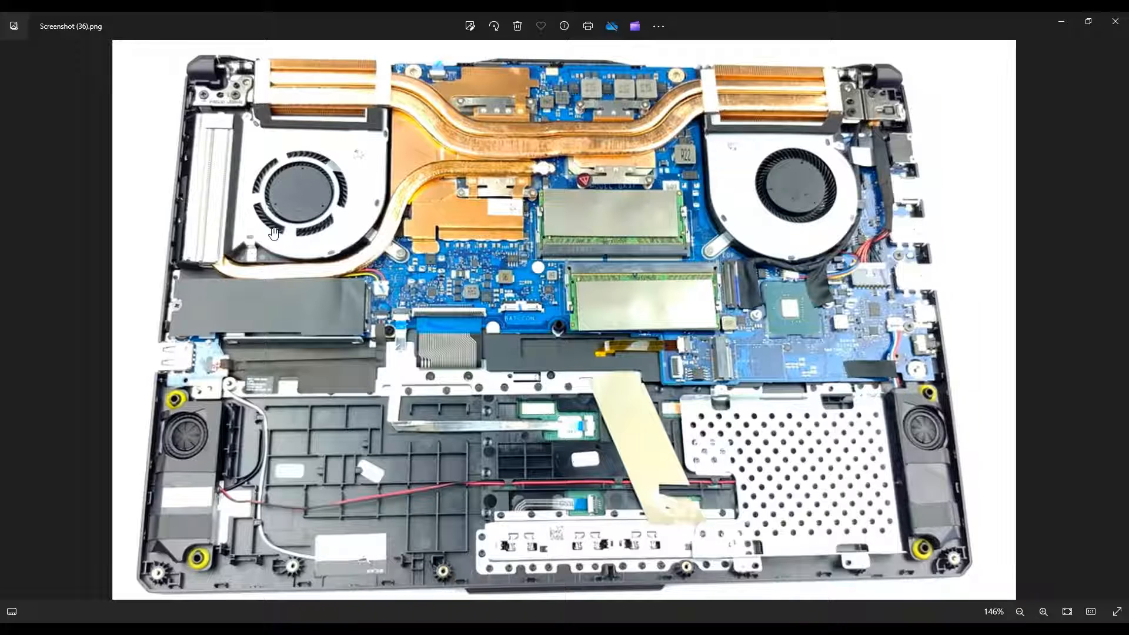
pyautogui.moveTo(757, 176)
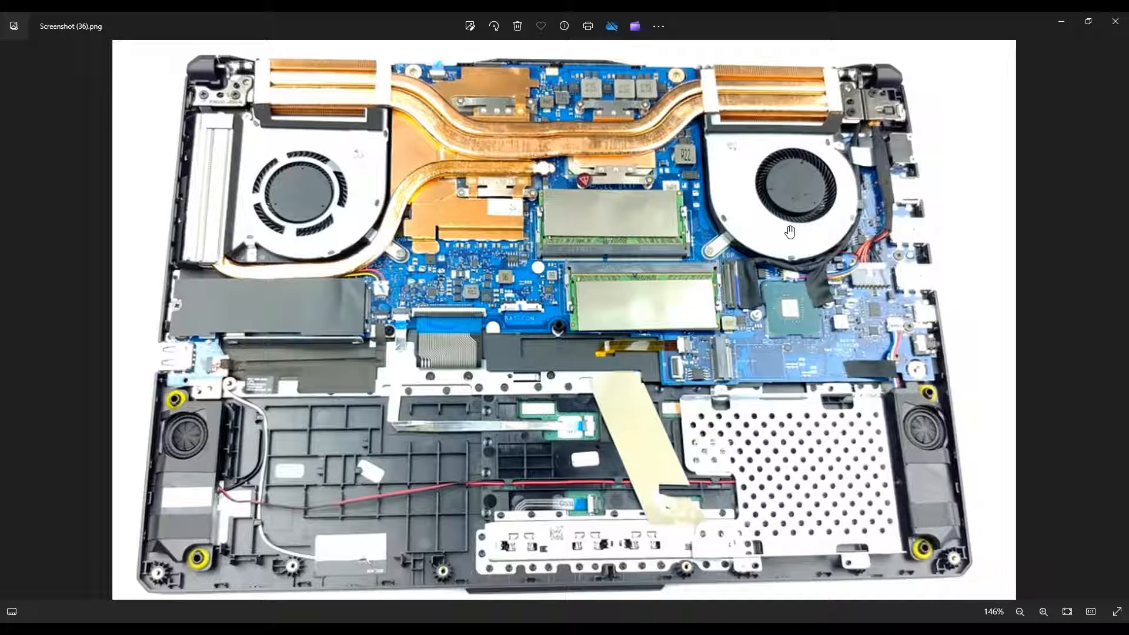
pyautogui.moveTo(790, 231); pyautogui.dragTo(602, 150)
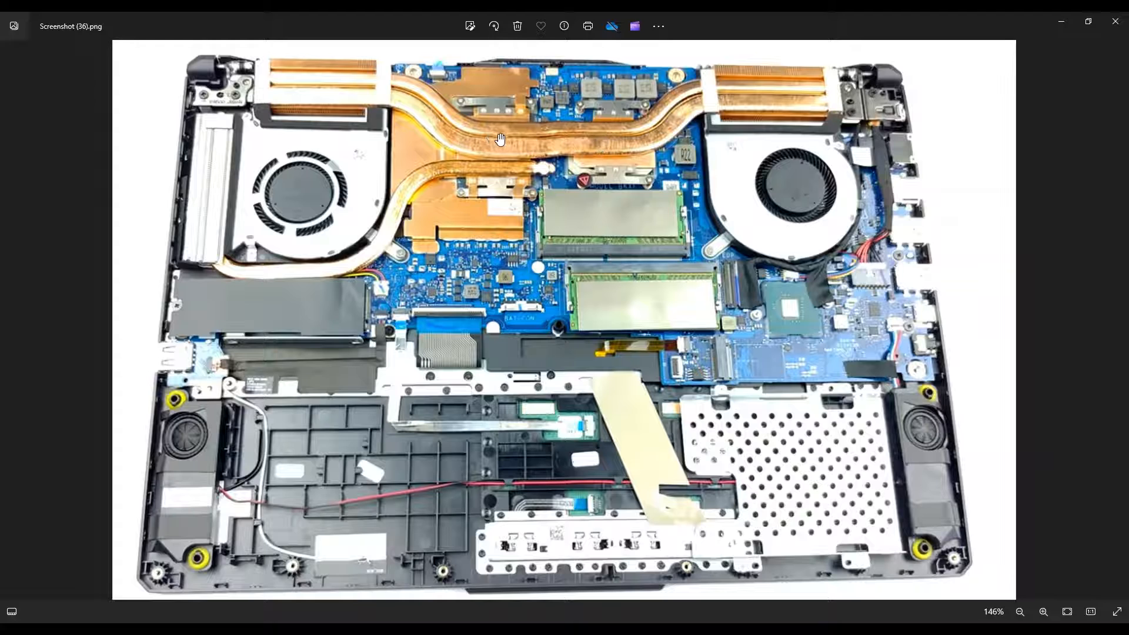
pyautogui.moveTo(800, 166)
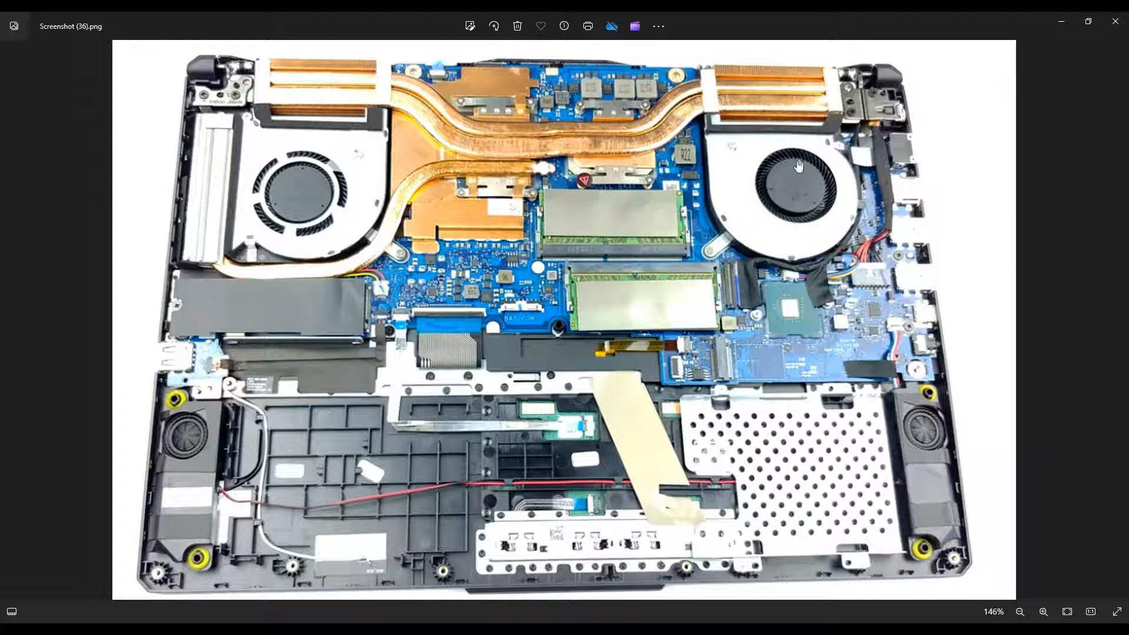